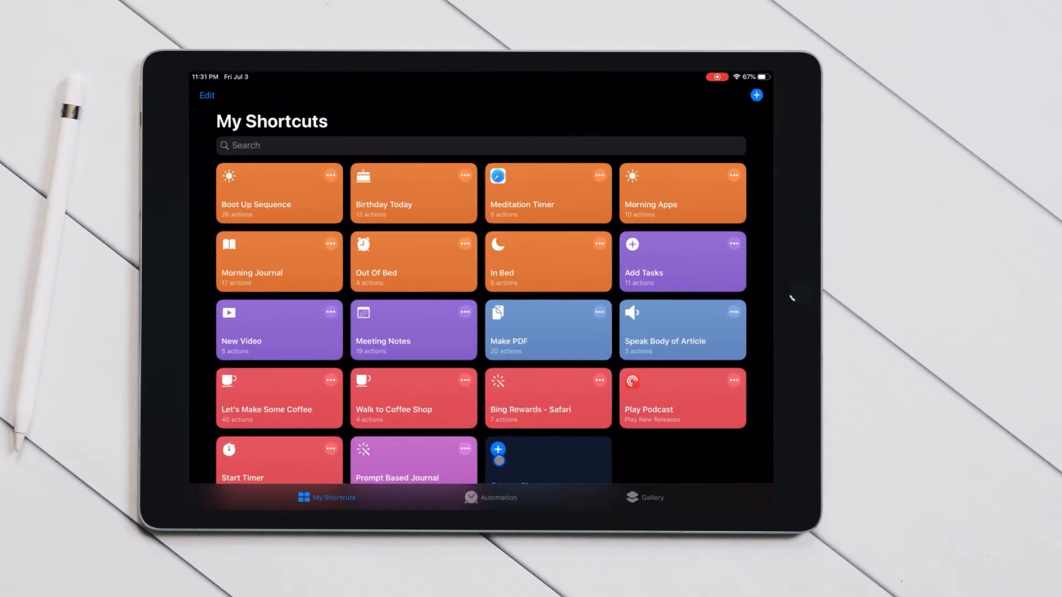
Create a new shortcut and name it 'Add Tasks Todoist' in the Details sheet
{"action": "left_click", "coordinate": [755, 96]}
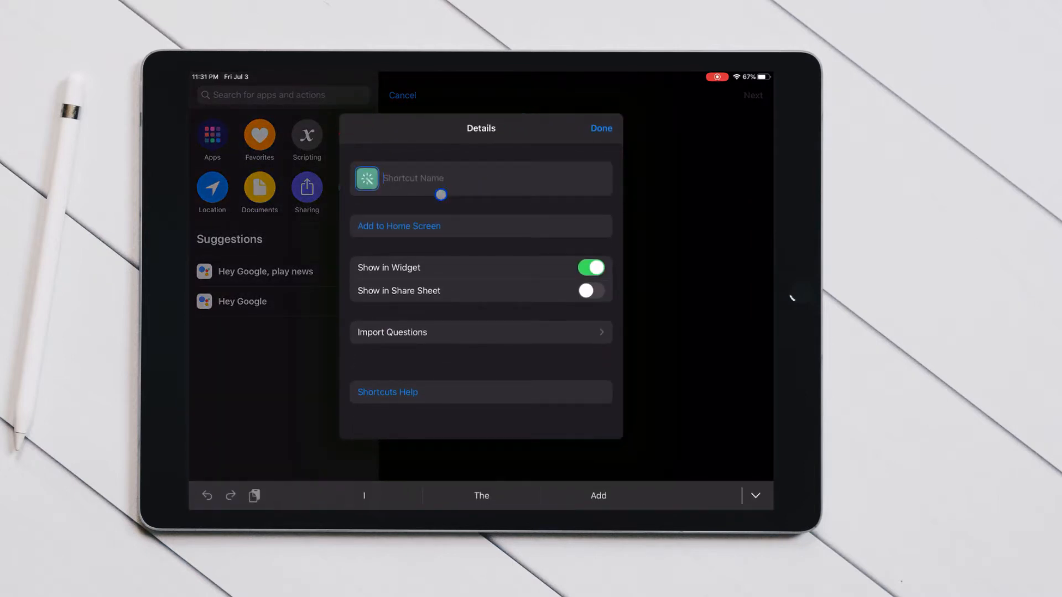
{"action": "type", "text": "Add Tasks"}
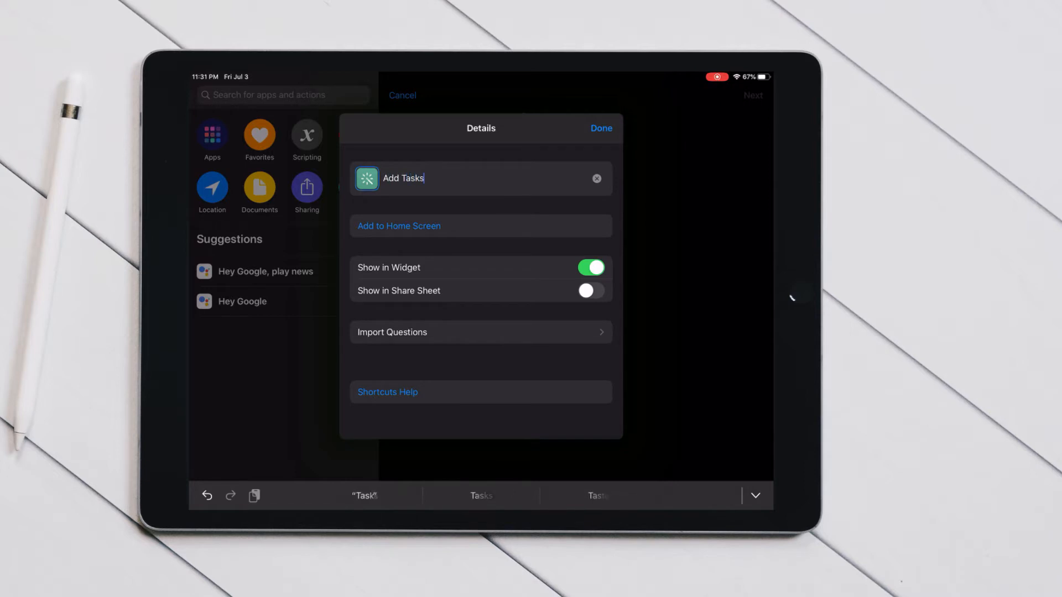
{"action": "type", "text": "Todoi"}
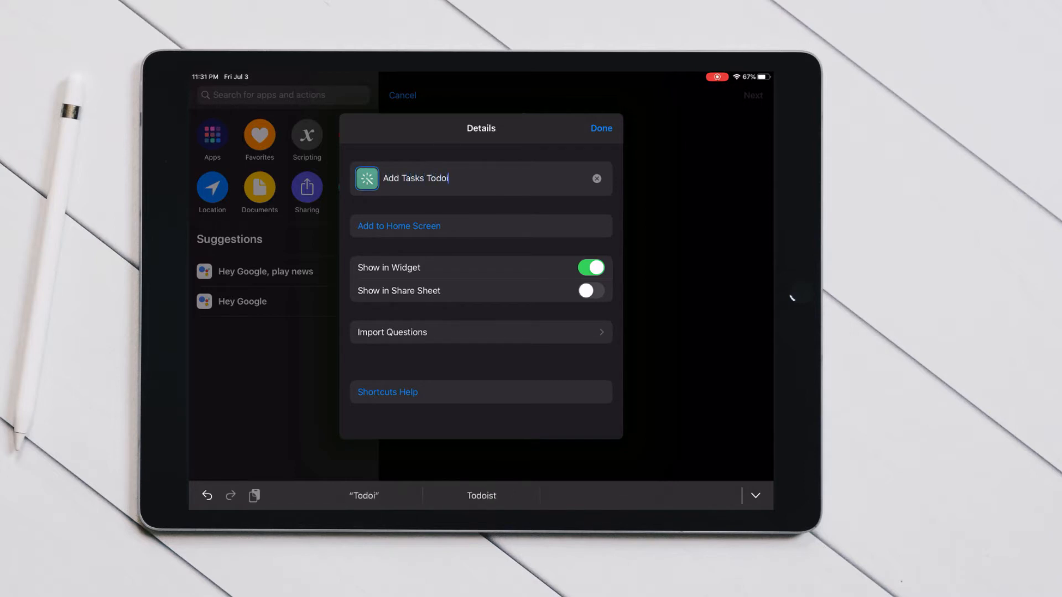
{"action": "type", "text": "st"}
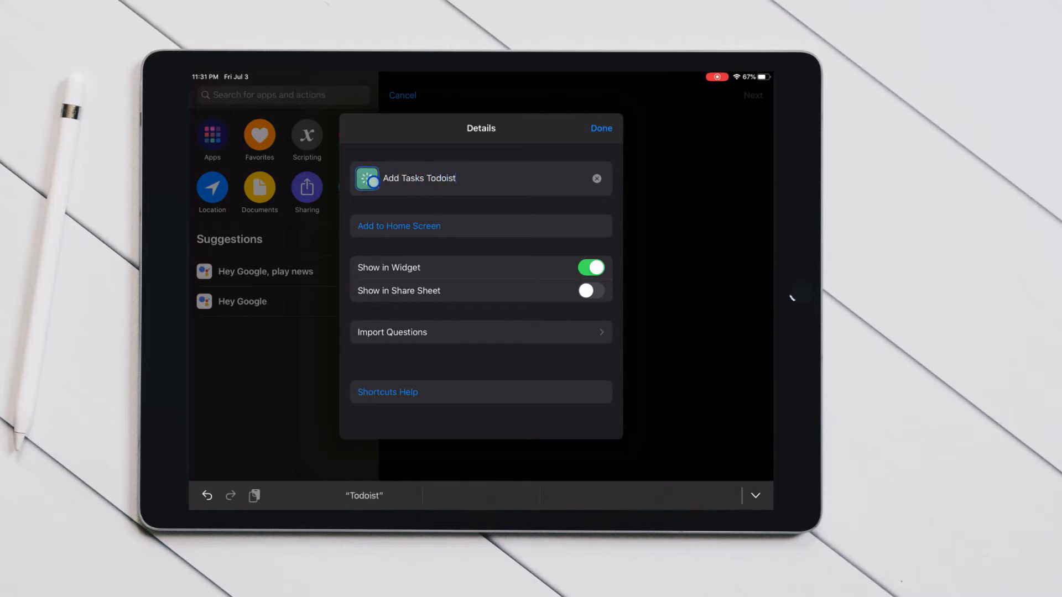
Give the shortcut's icon the red colour after briefly trying blue
{"action": "left_click", "coordinate": [367, 178]}
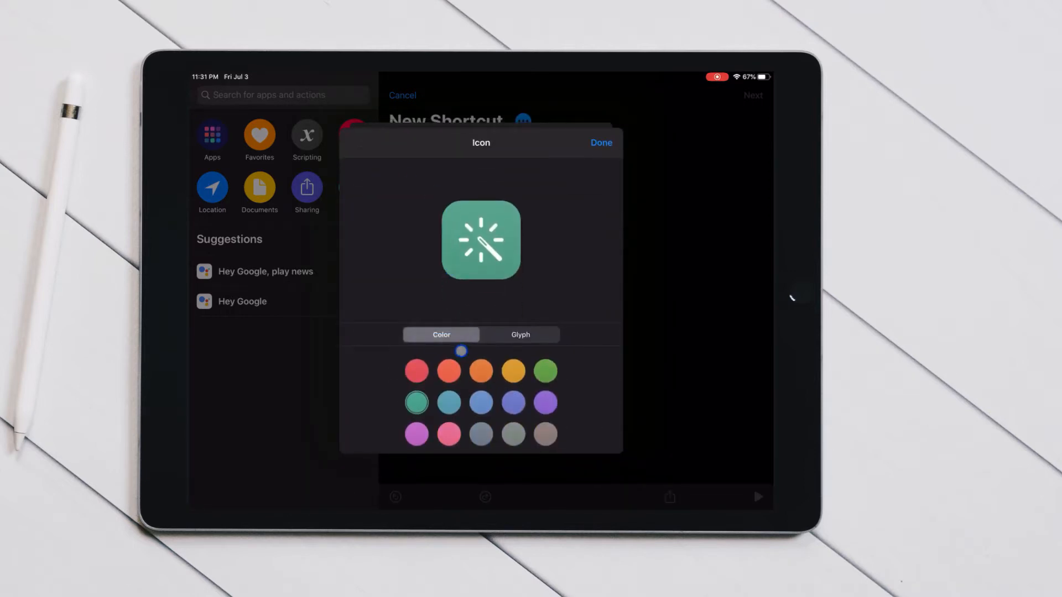
{"action": "left_click", "coordinate": [481, 402]}
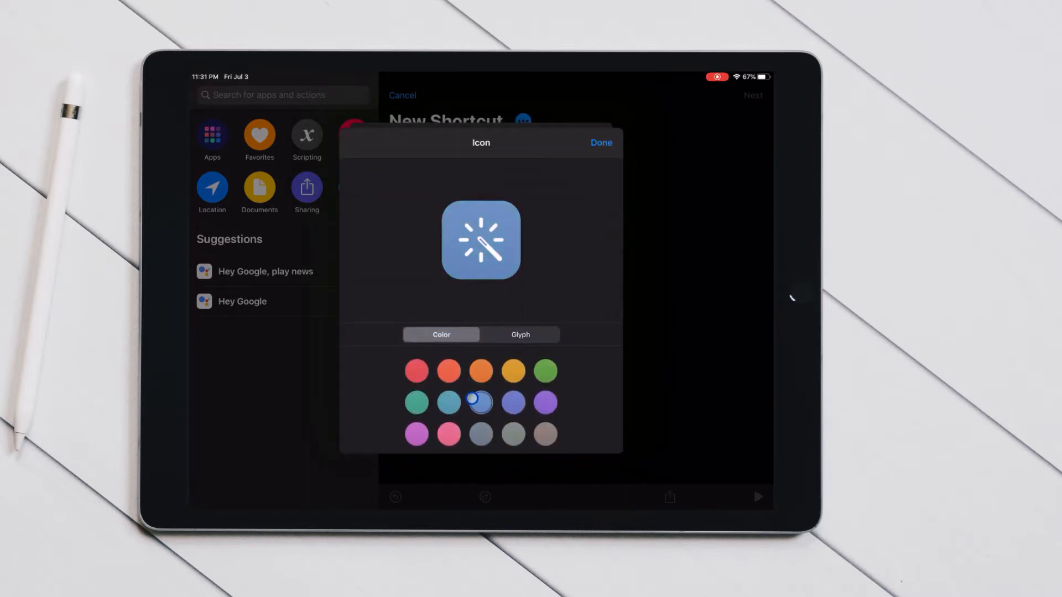
{"action": "left_click", "coordinate": [415, 370]}
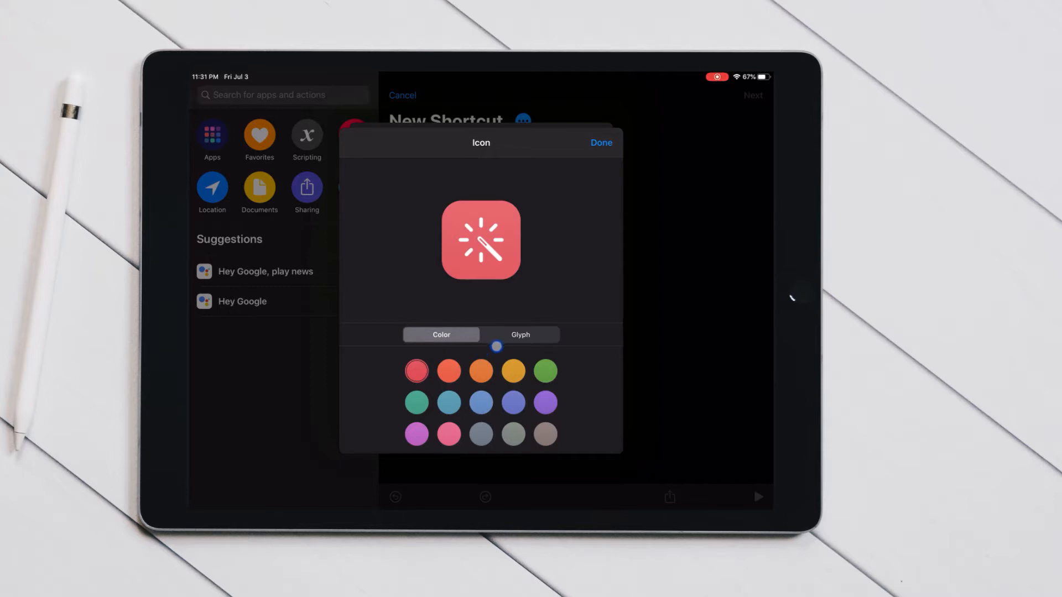
Browse the Objects, People and Symbols glyphs, keep the default, and finish the icon
{"action": "left_click", "coordinate": [520, 334]}
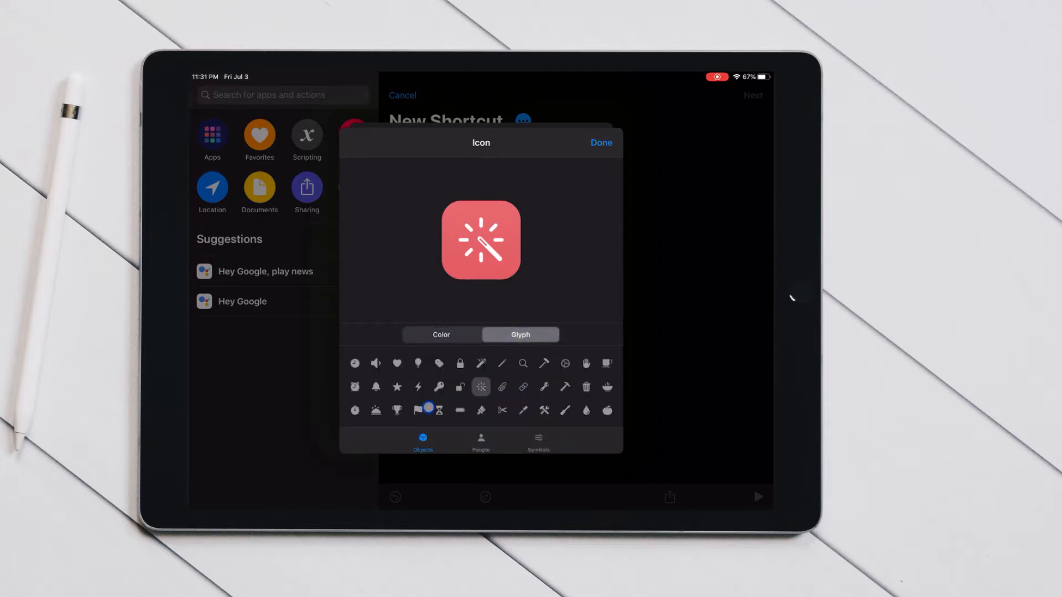
{"action": "scroll", "scroll_direction": "down", "scroll_amount": 3}
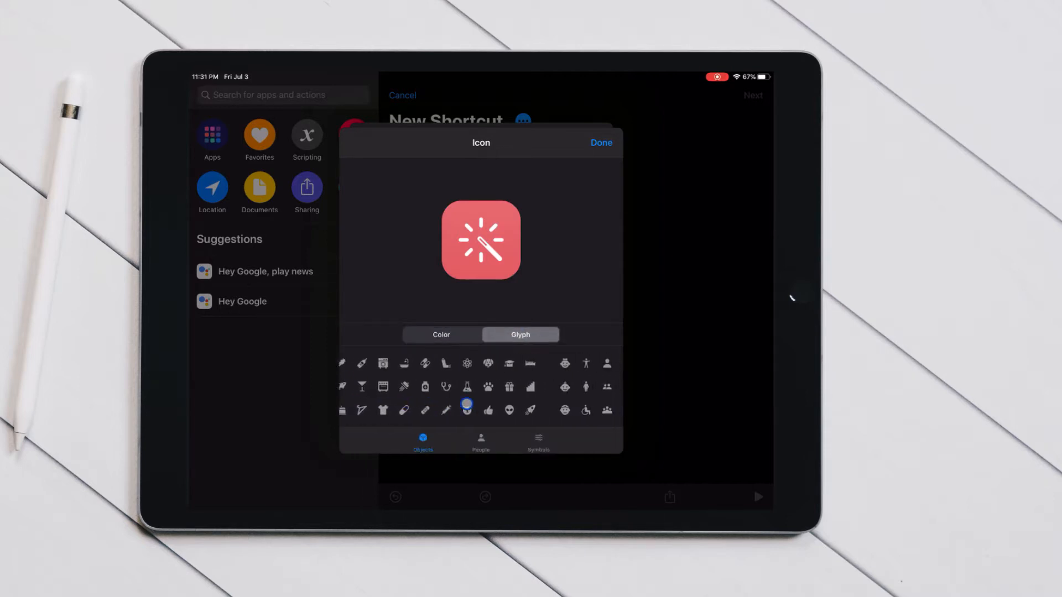
{"action": "left_click", "coordinate": [480, 442]}
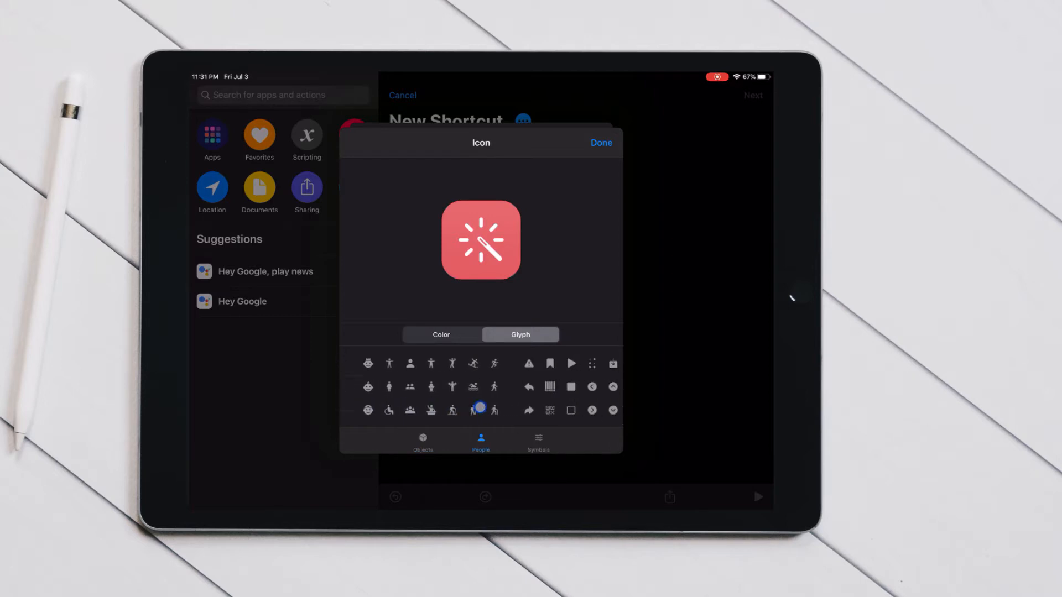
{"action": "left_click", "coordinate": [538, 440]}
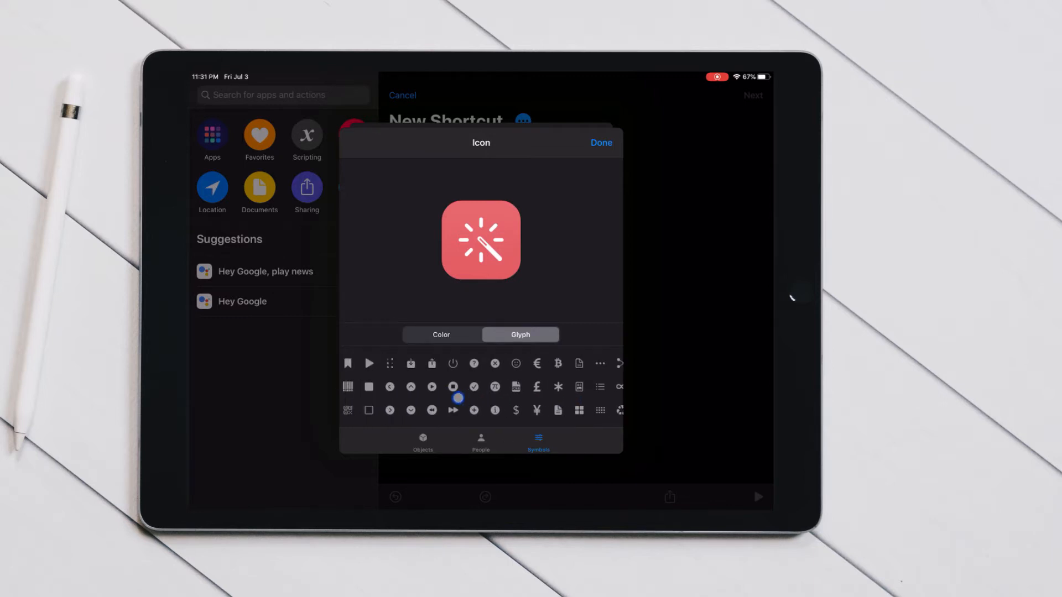
{"action": "left_click", "coordinate": [473, 387]}
{"action": "type", "text": "Add Tasks Todoist"}
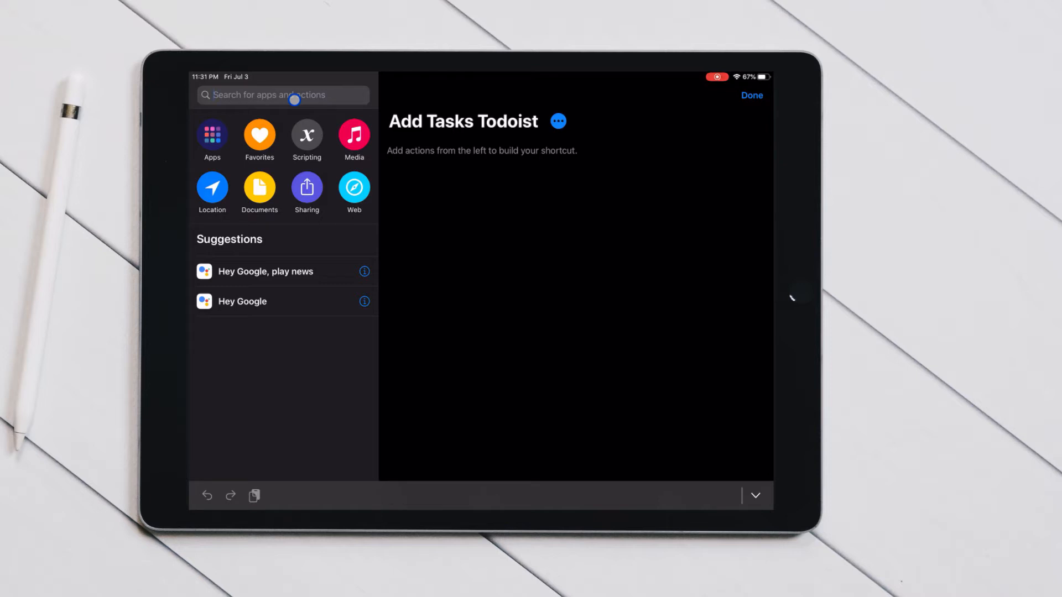
Add an Ask for Input action with the question 'Add Task'
{"action": "type", "text": "Ask for"}
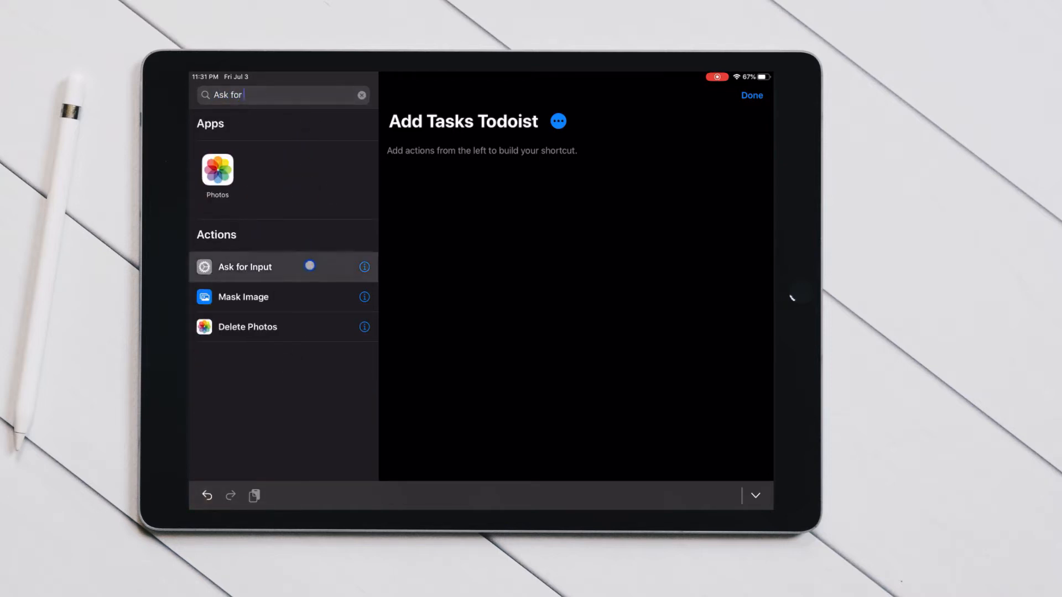
{"action": "left_click", "coordinate": [244, 266]}
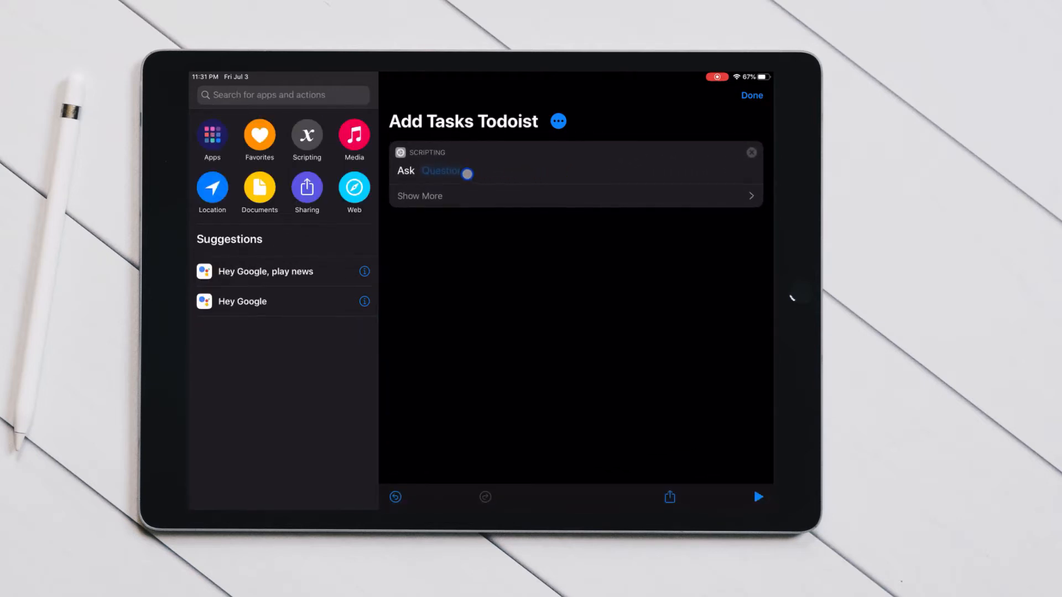
{"action": "left_click", "coordinate": [441, 170]}
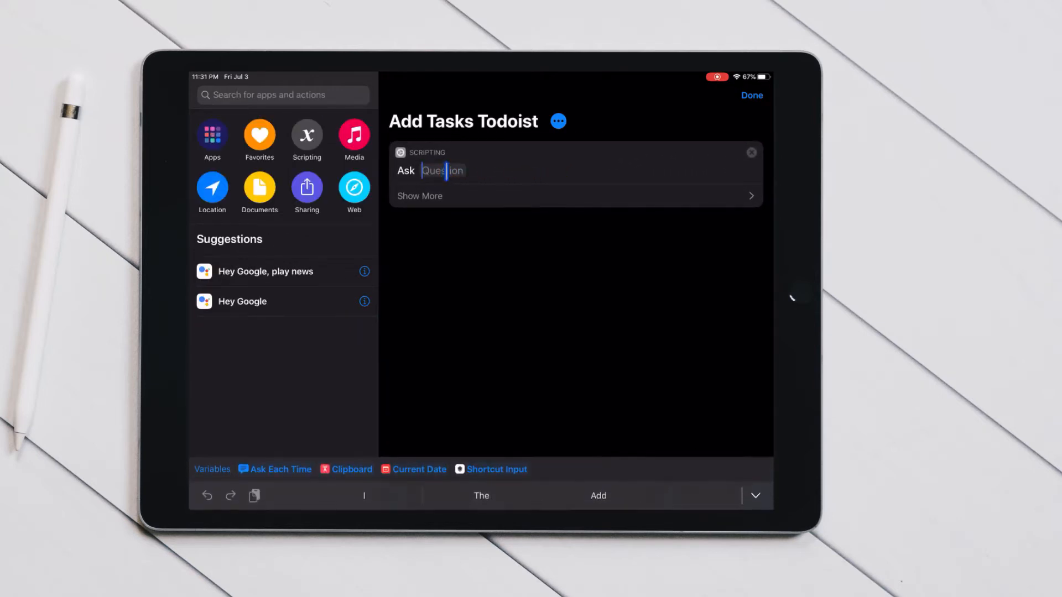
{"action": "type", "text": "Add"}
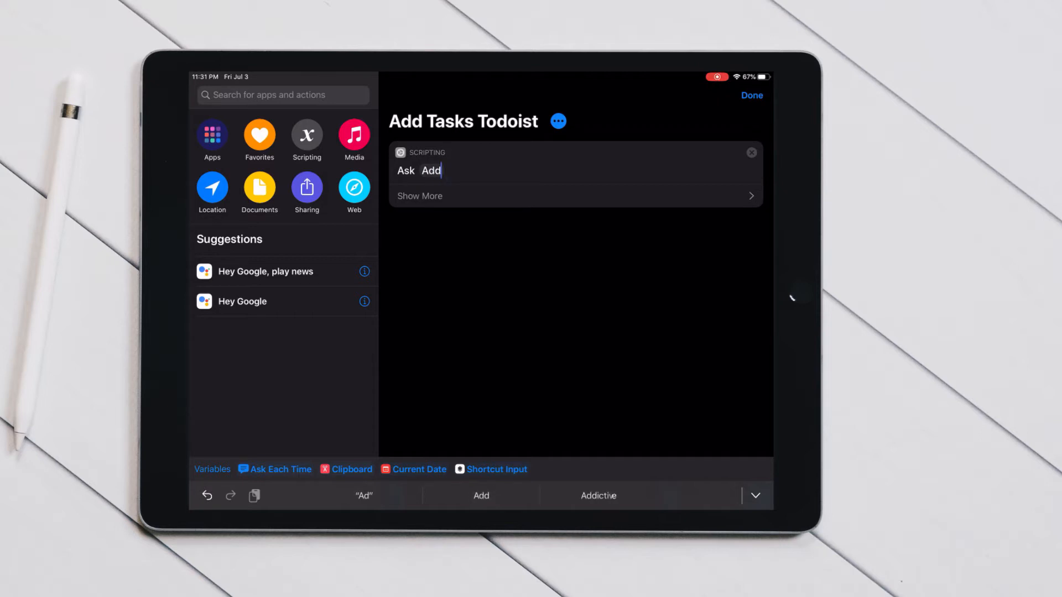
{"action": "type", "text": "Task:"}
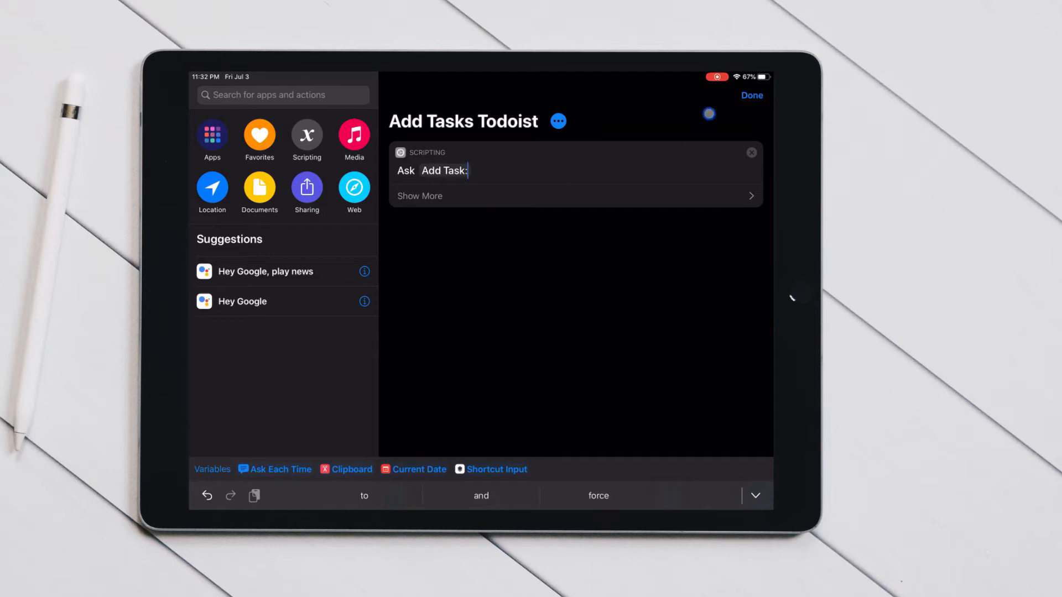
{"action": "type", "text": "S"}
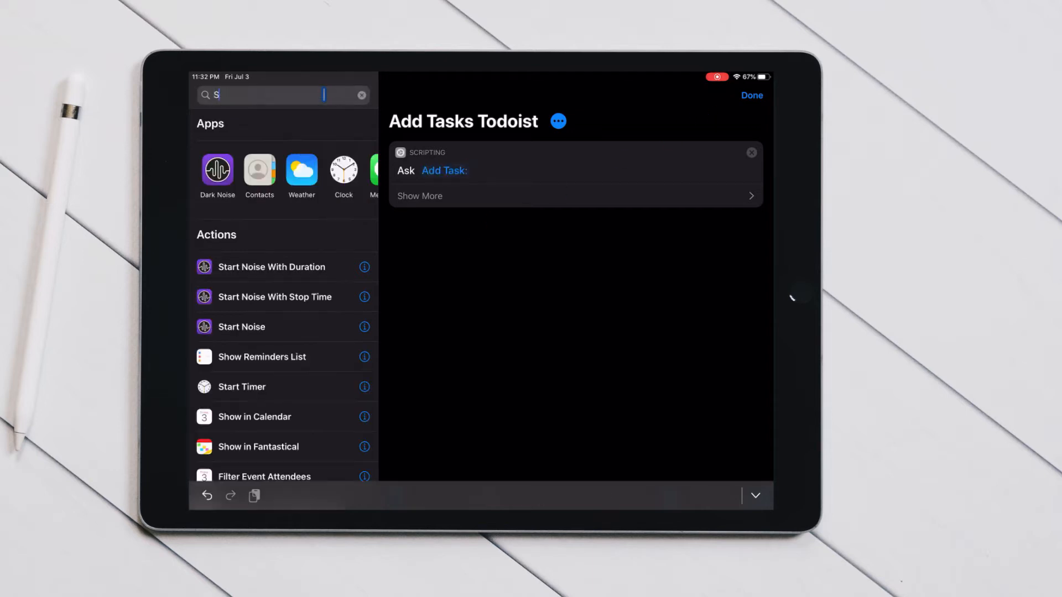
Add Split Text by New Lines, then a Repeat with Each loop over the split lines
{"action": "type", "text": "plit"}
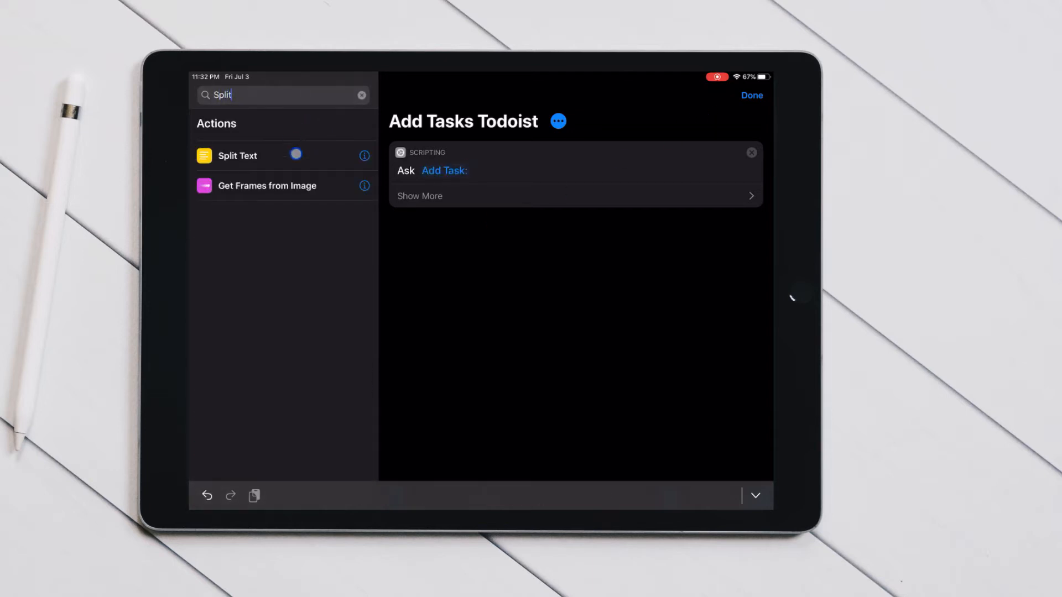
{"action": "left_click", "coordinate": [237, 155]}
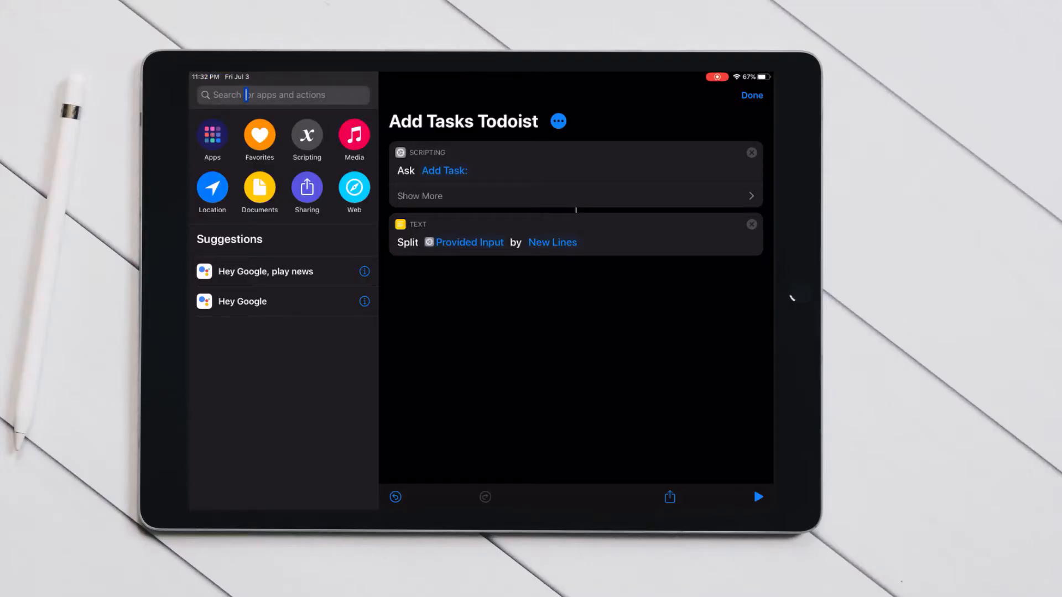
{"action": "type", "text": "Repeat"}
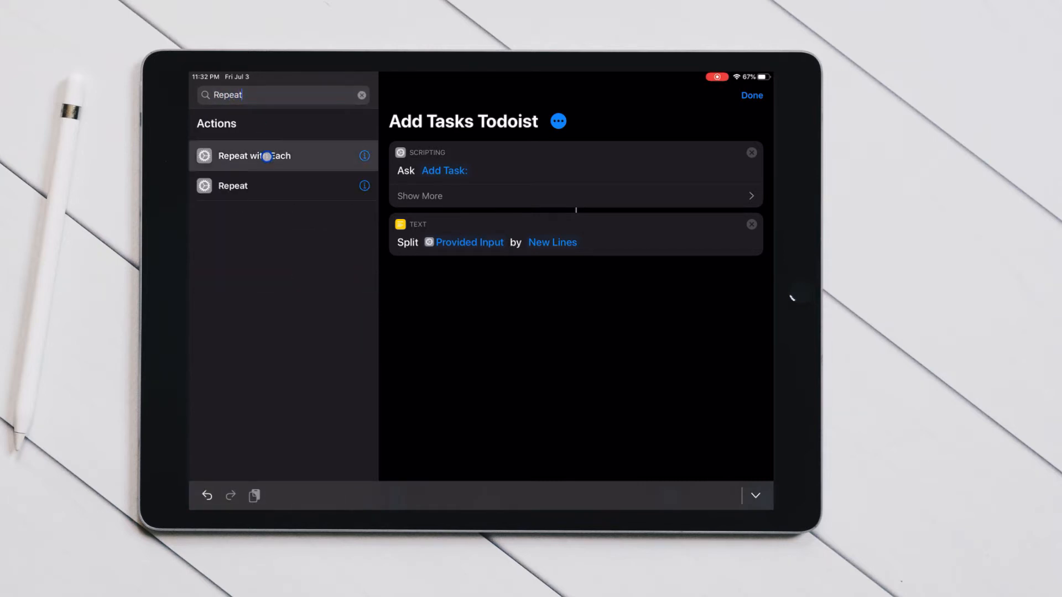
{"action": "left_click", "coordinate": [254, 156]}
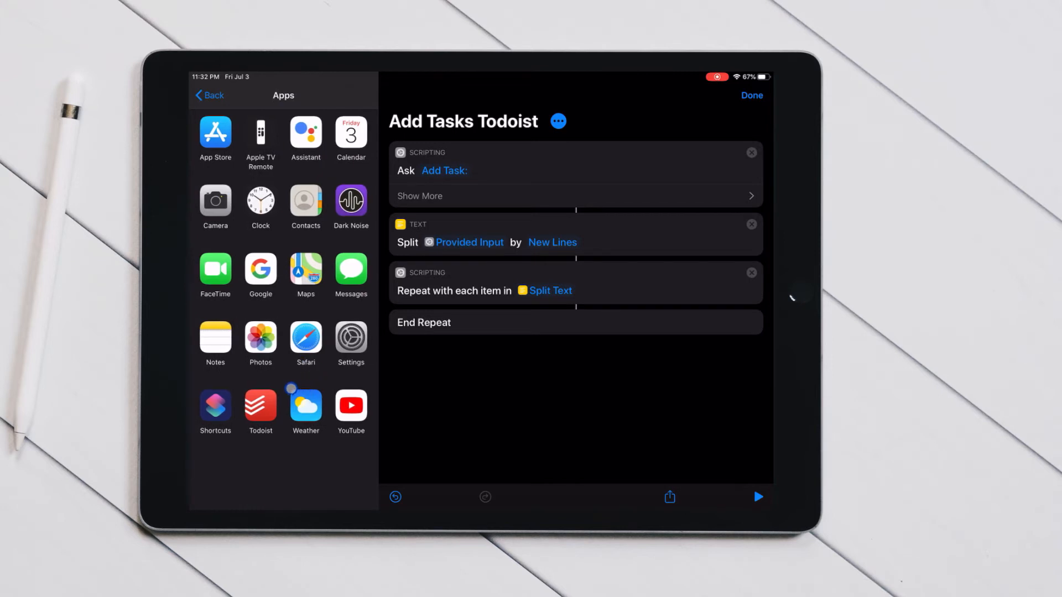
Add a Todoist Add Item action using Repeat Item as the task, filed to Inbox
{"action": "left_click", "coordinate": [260, 405]}
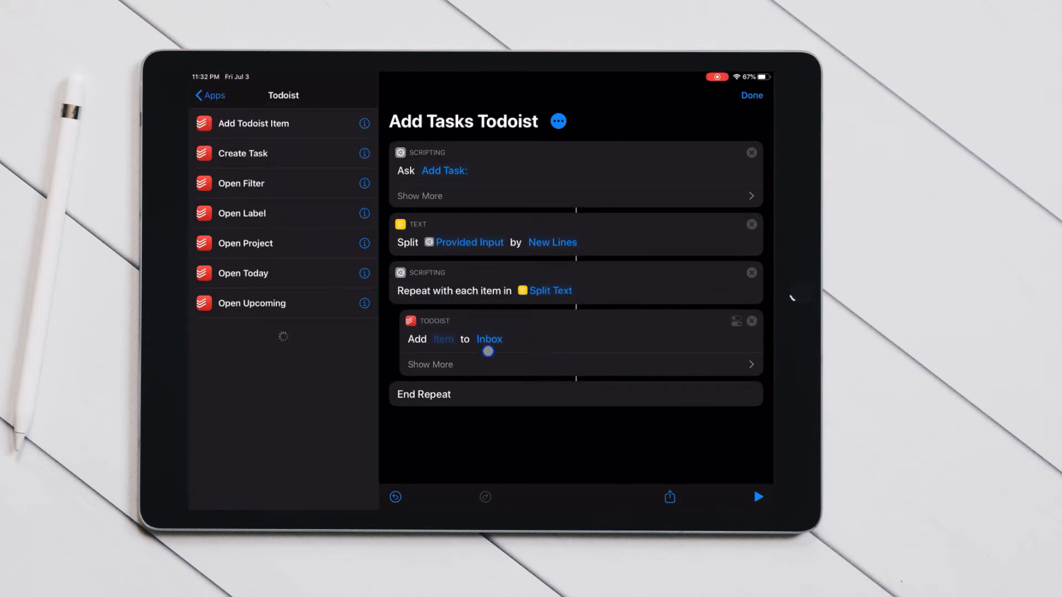
{"action": "left_click", "coordinate": [442, 338]}
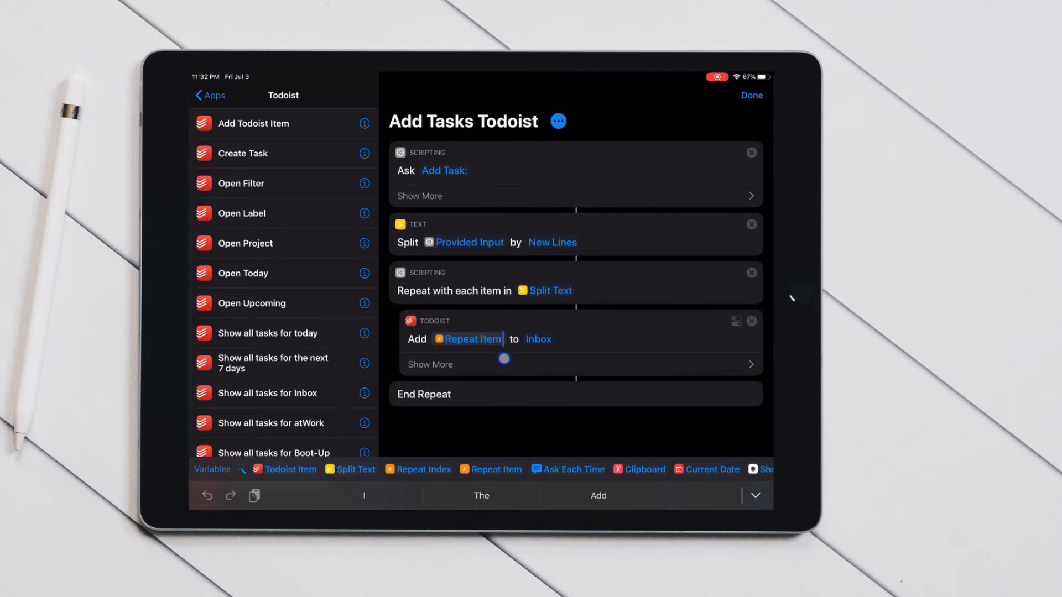
{"action": "left_click", "coordinate": [430, 364]}
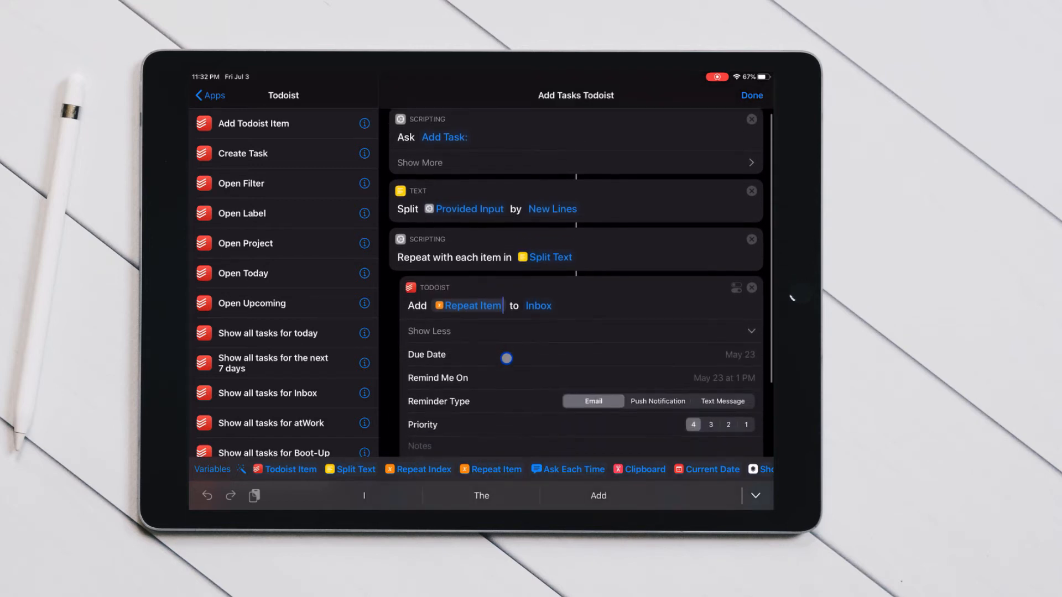
{"action": "scroll", "scroll_direction": "down", "scroll_amount": 3}
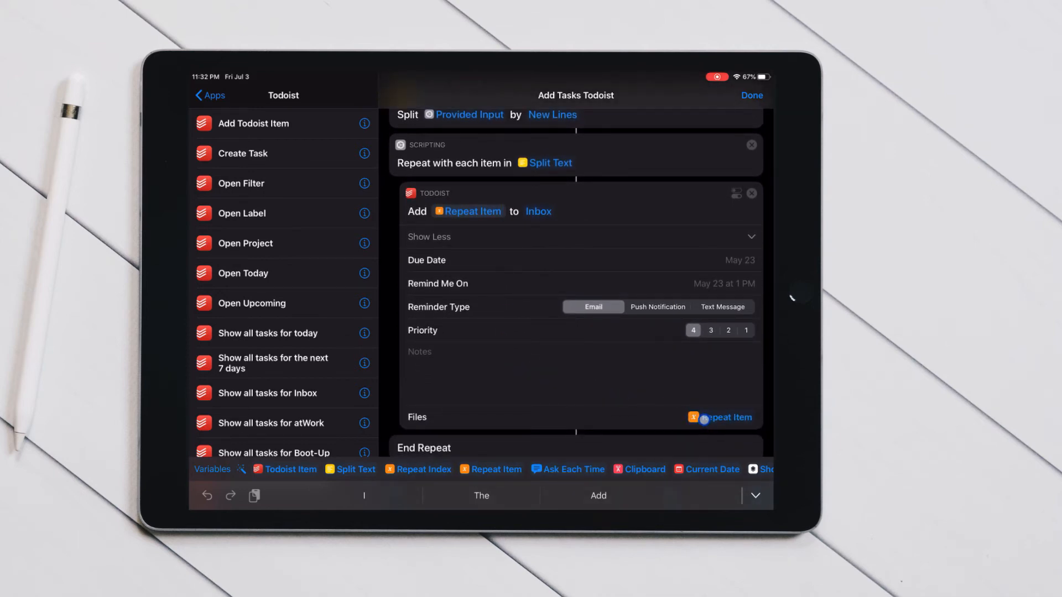
{"action": "left_click", "coordinate": [726, 417]}
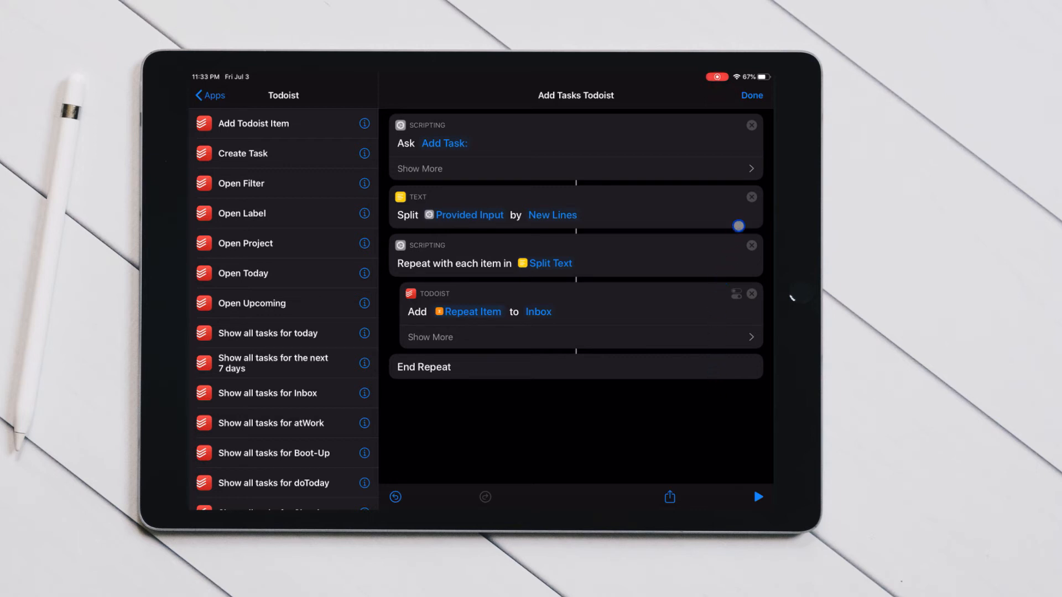
Run the shortcut, enter 'Test 1' and 'Test 2' on separate lines, and submit
{"action": "left_click", "coordinate": [757, 496]}
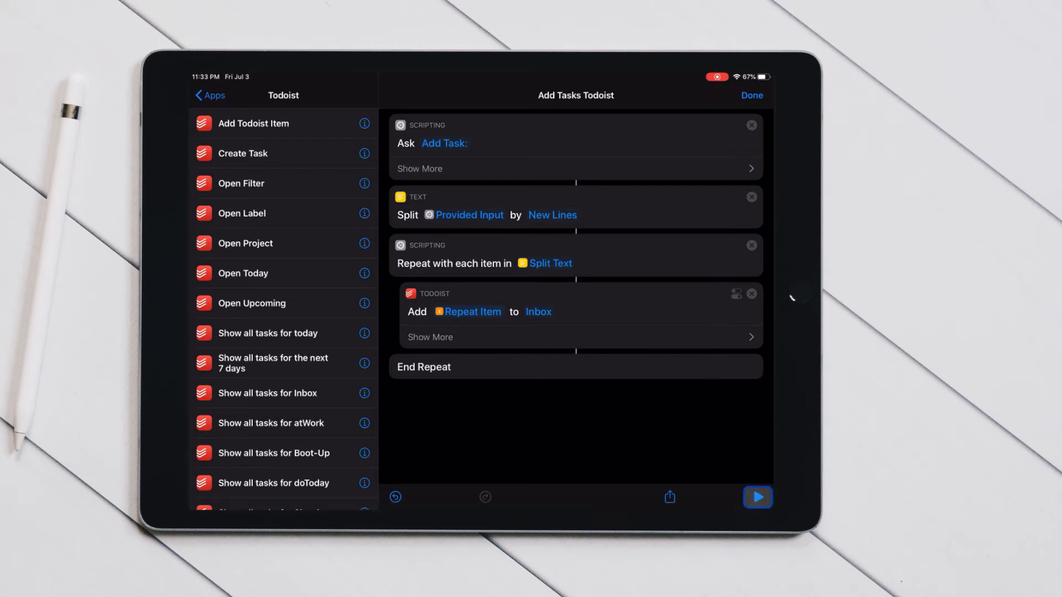
{"action": "left_click", "coordinate": [756, 496]}
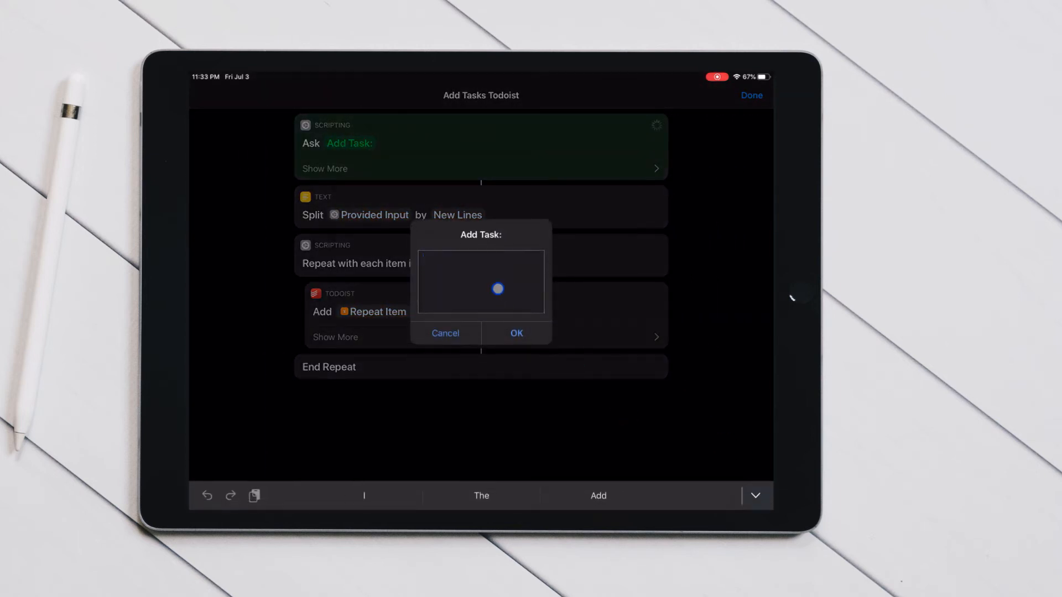
{"action": "type", "text": "Test 1"}
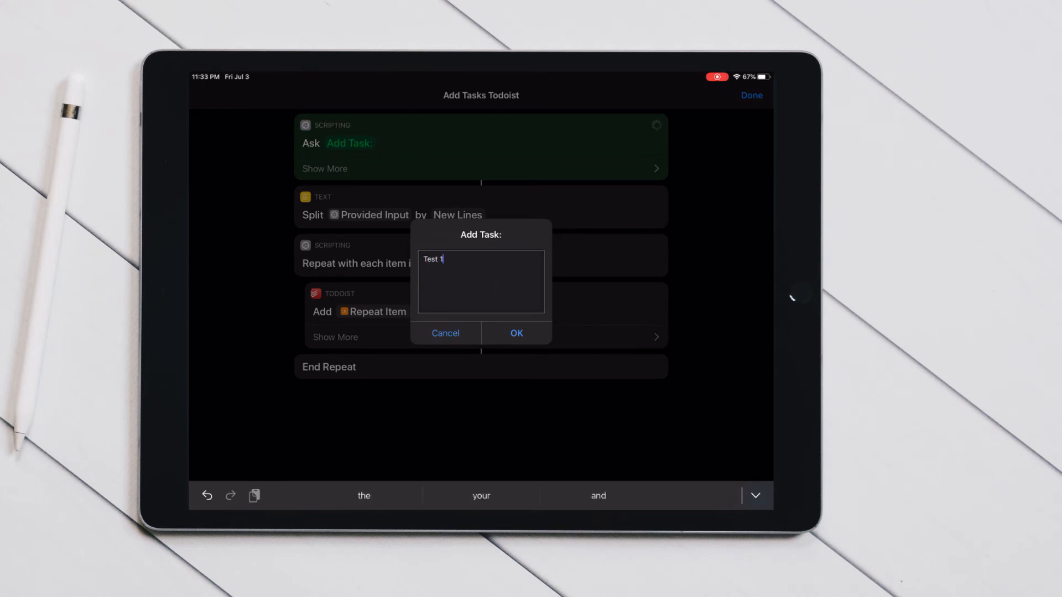
{"action": "type", "text": "Tes"}
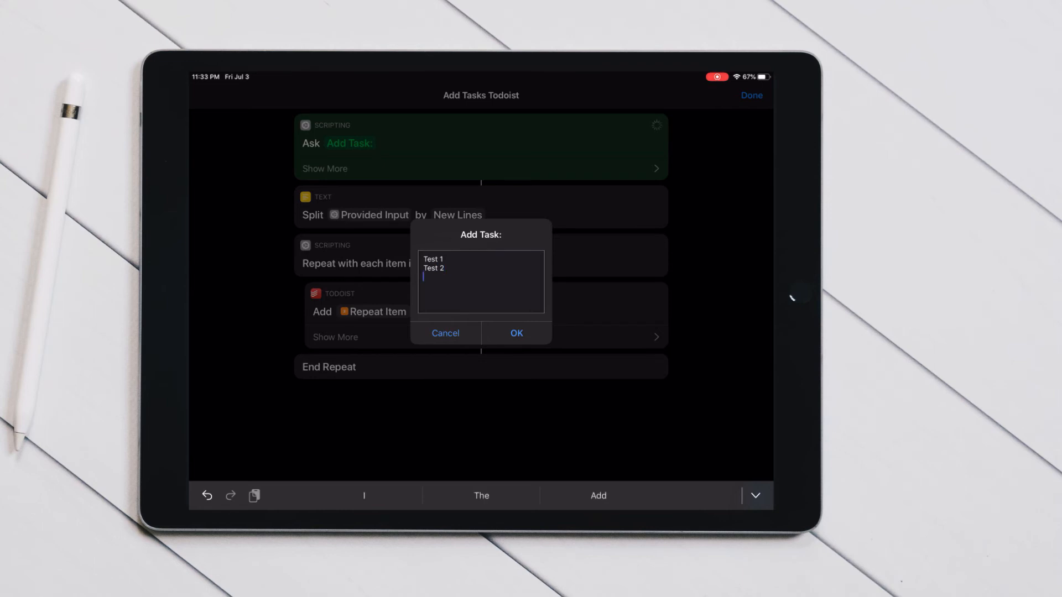
{"action": "left_click", "coordinate": [516, 333]}
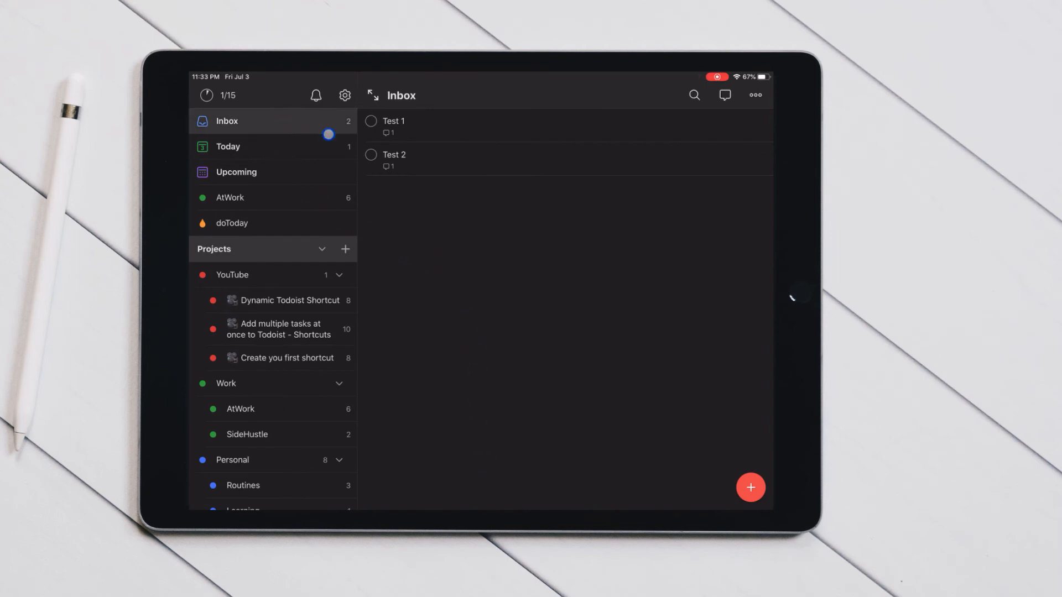
View the details of the Test 1 task, then the Test 2 task, in Todoist's Inbox
{"action": "left_click", "coordinate": [394, 121]}
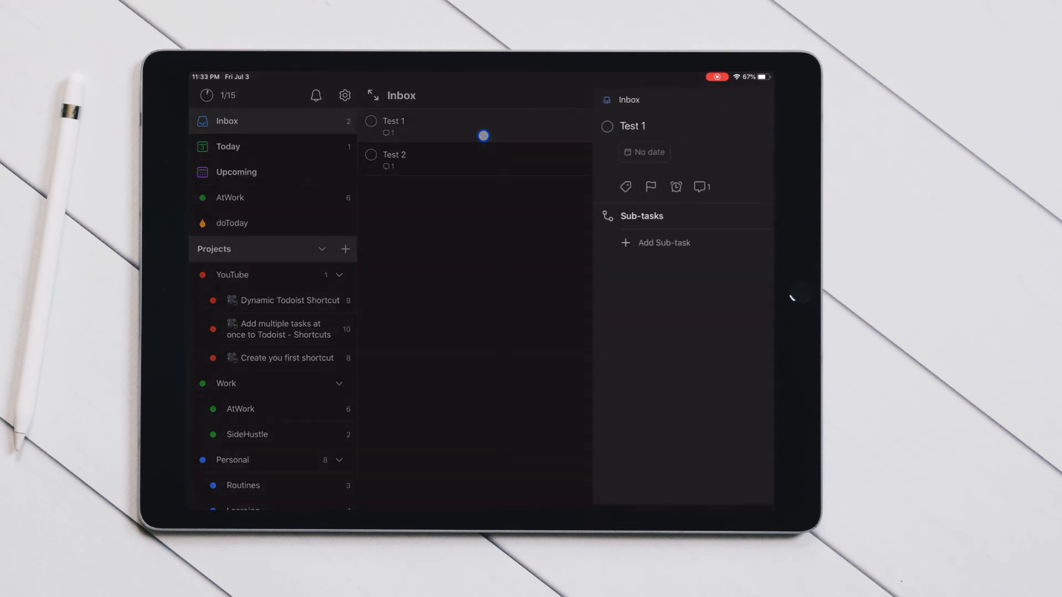
{"action": "left_click", "coordinate": [394, 155]}
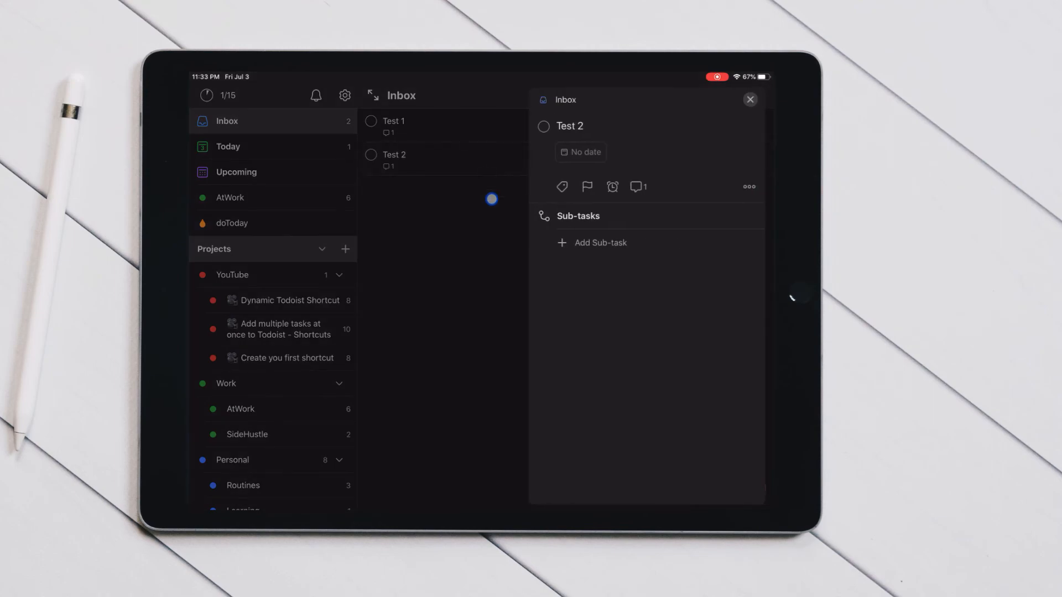